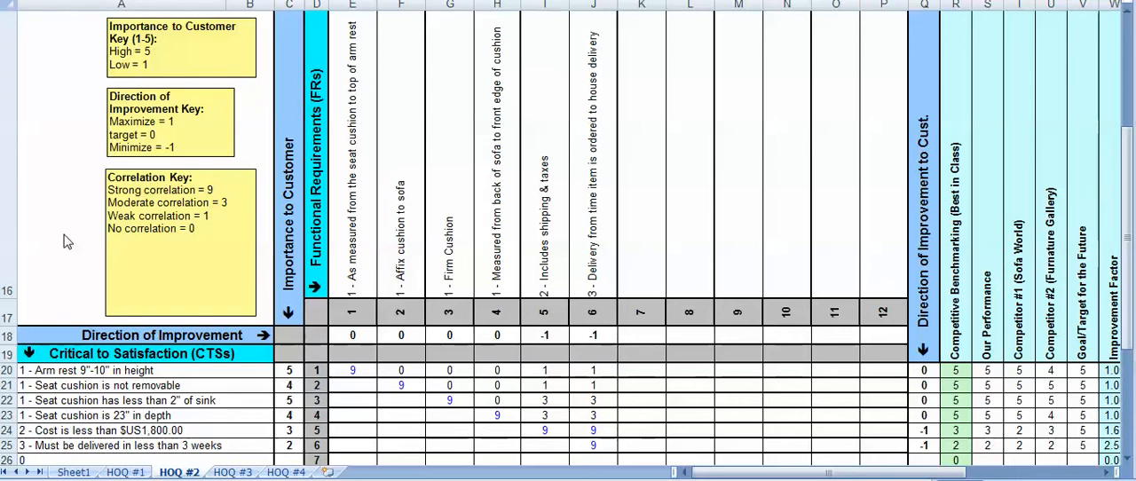
pyautogui.moveTo(121, 478)
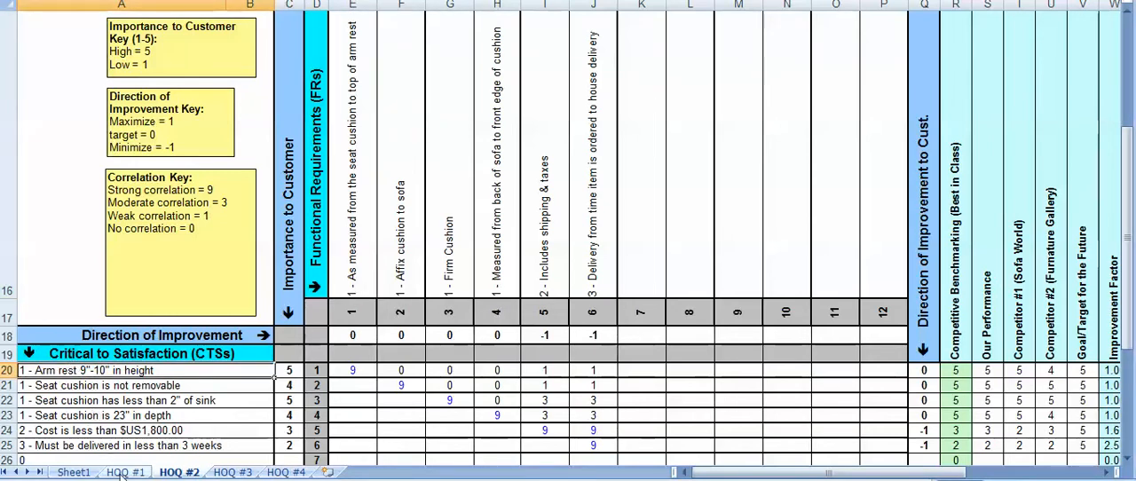
pyautogui.moveTo(167, 465)
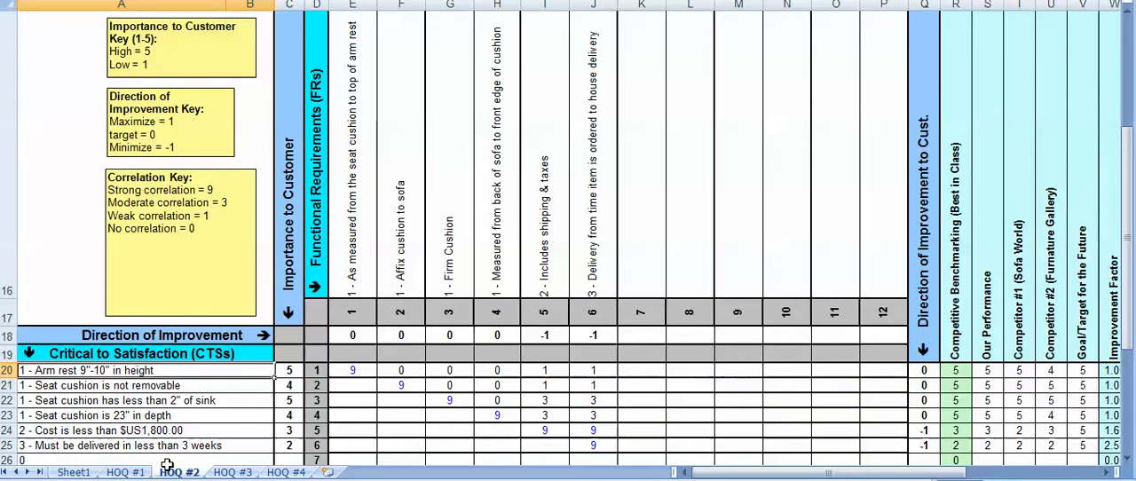
pyautogui.moveTo(108, 384)
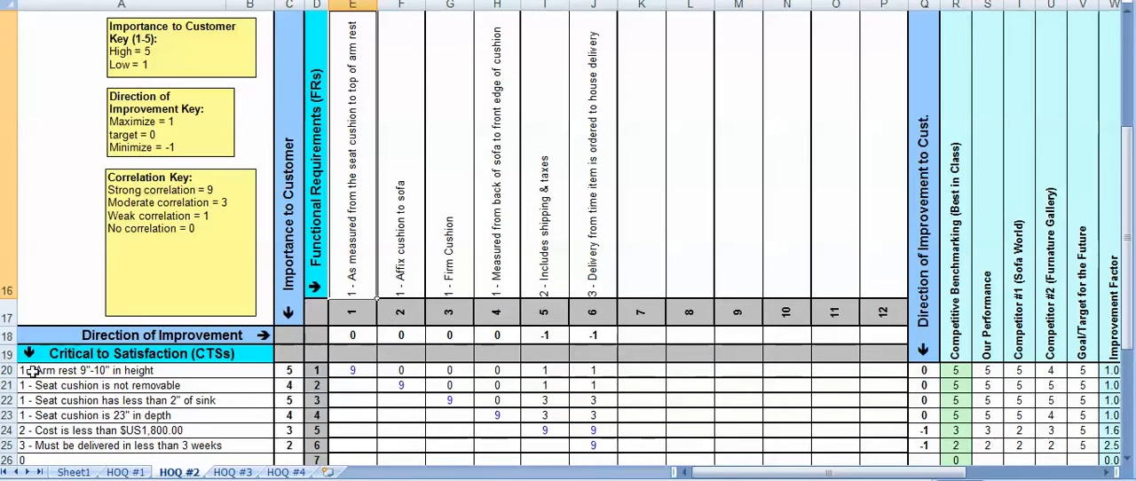
pyautogui.moveTo(348, 295)
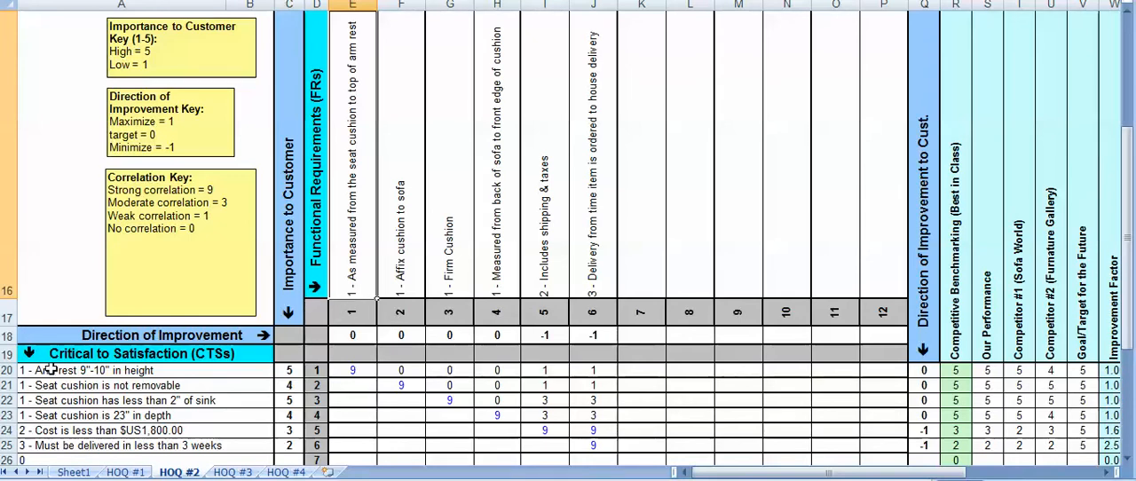
pyautogui.moveTo(691, 287)
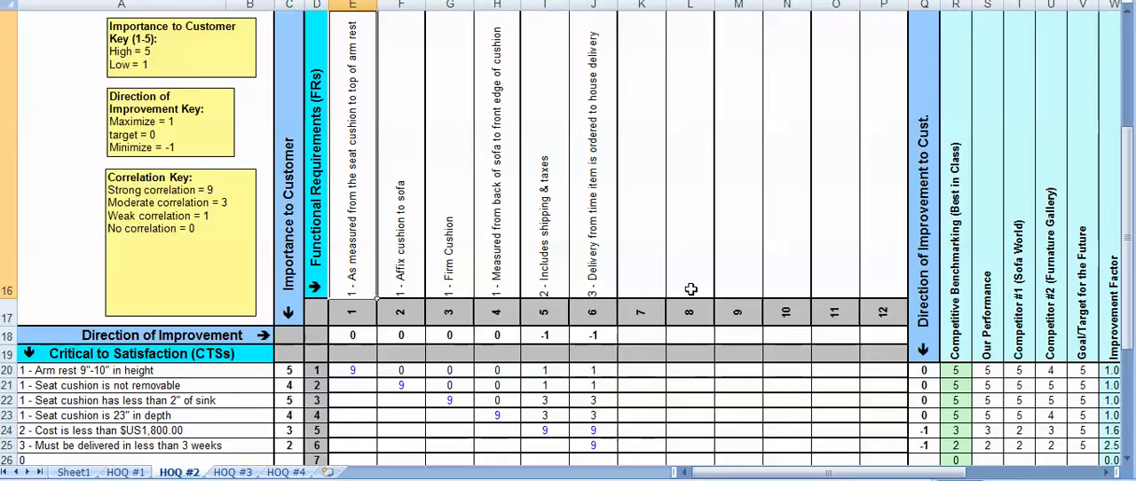
pyautogui.moveTo(348, 274)
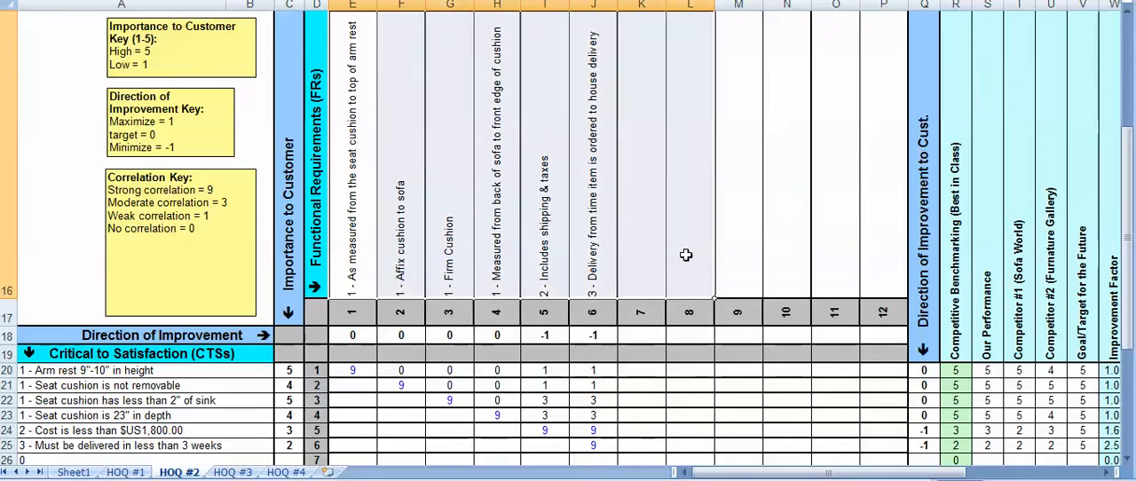
pyautogui.moveTo(777, 258)
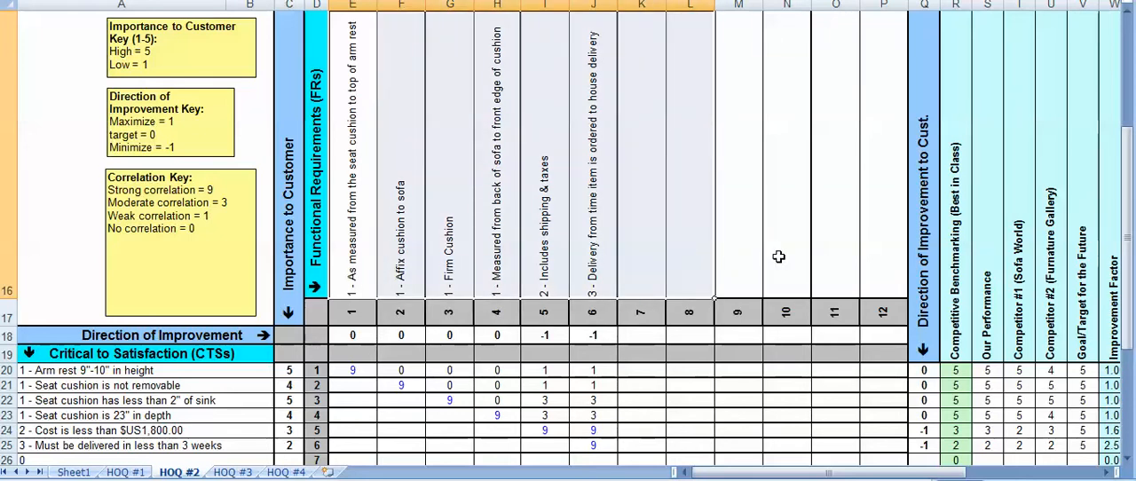
# - Scroll the relationship matrix rows 20-25 into view and select cells among the correlation scores
pyautogui.scroll(-3)
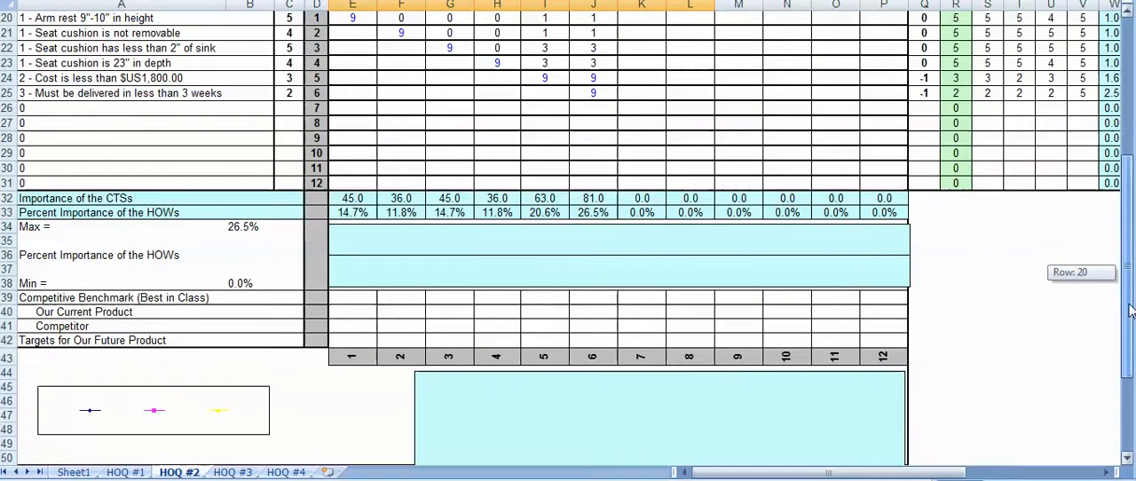
pyautogui.scroll(3)
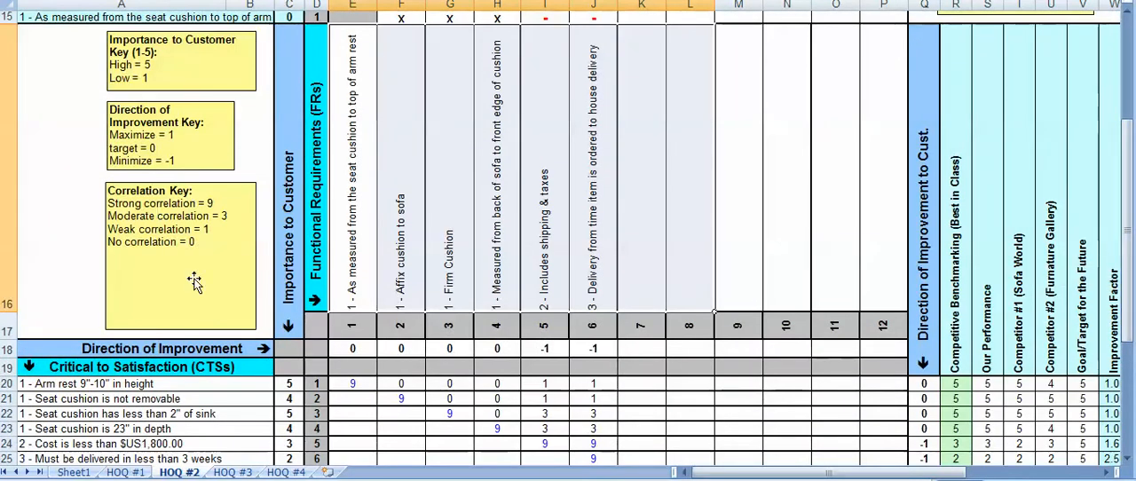
pyautogui.moveTo(134, 364)
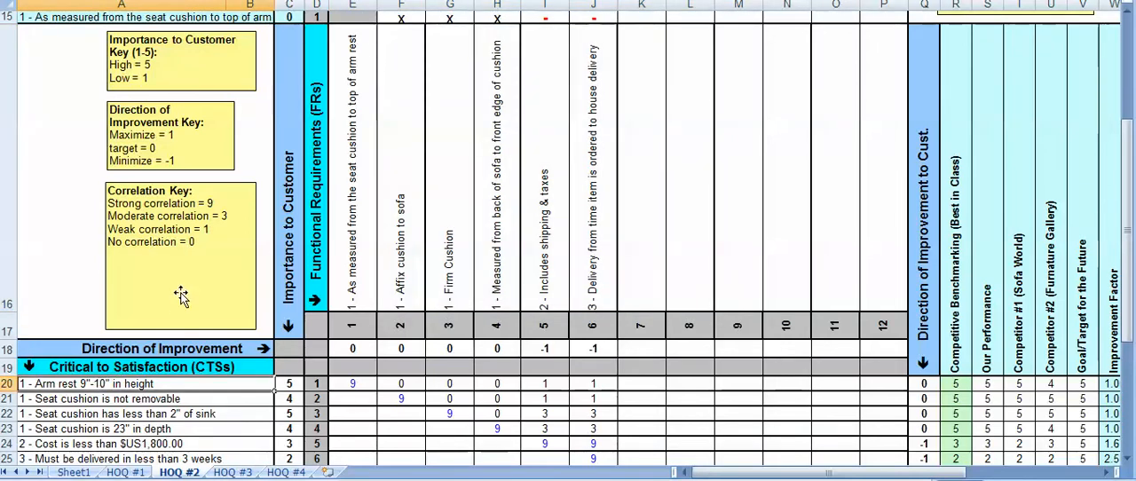
pyautogui.moveTo(280, 382)
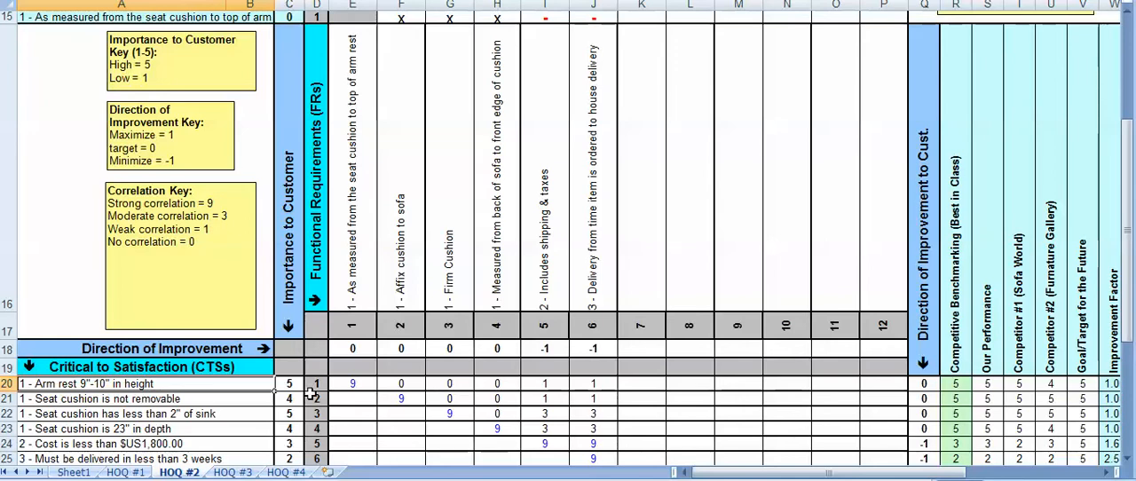
pyautogui.moveTo(613, 391)
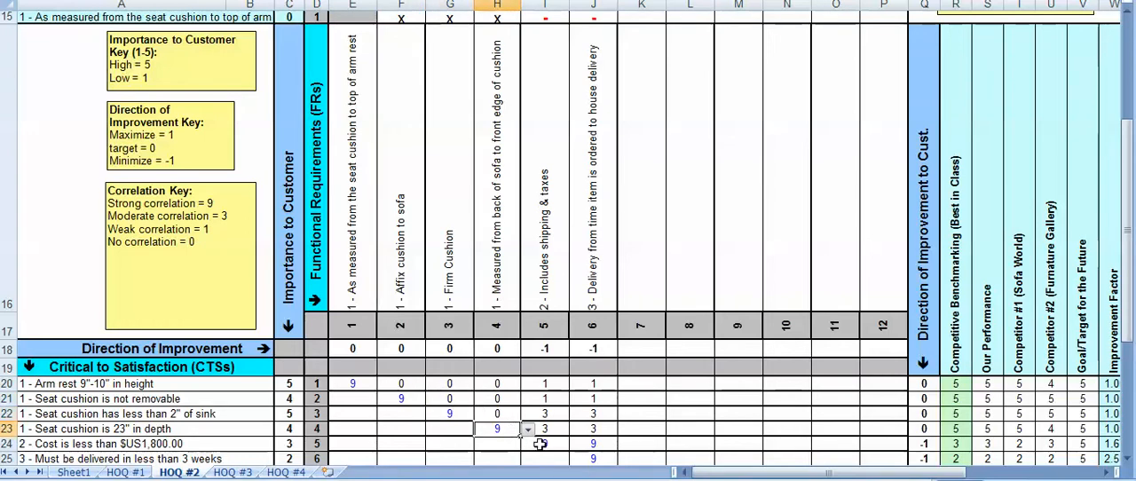
pyautogui.click(544, 444)
pyautogui.write('9')
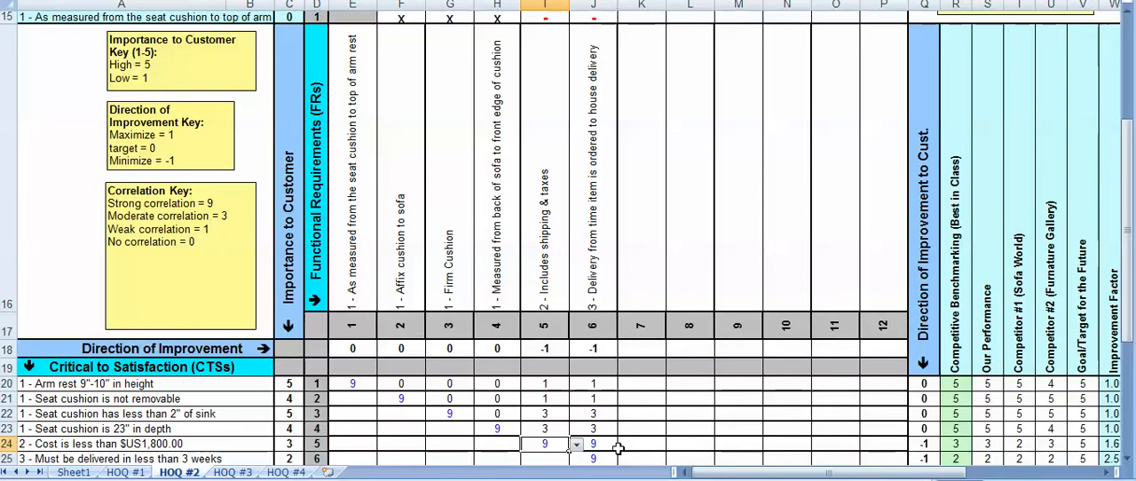
pyautogui.moveTo(366, 292)
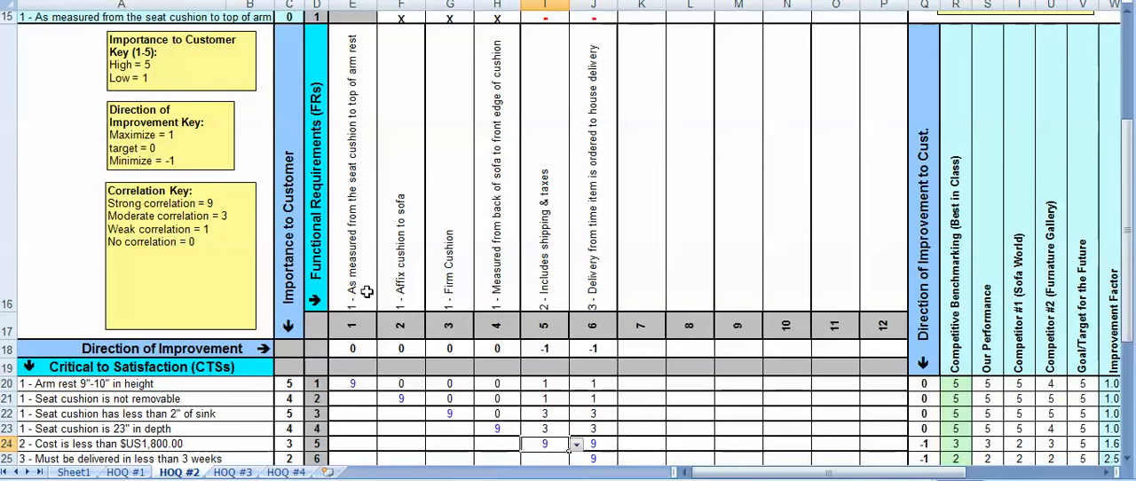
pyautogui.moveTo(259, 389)
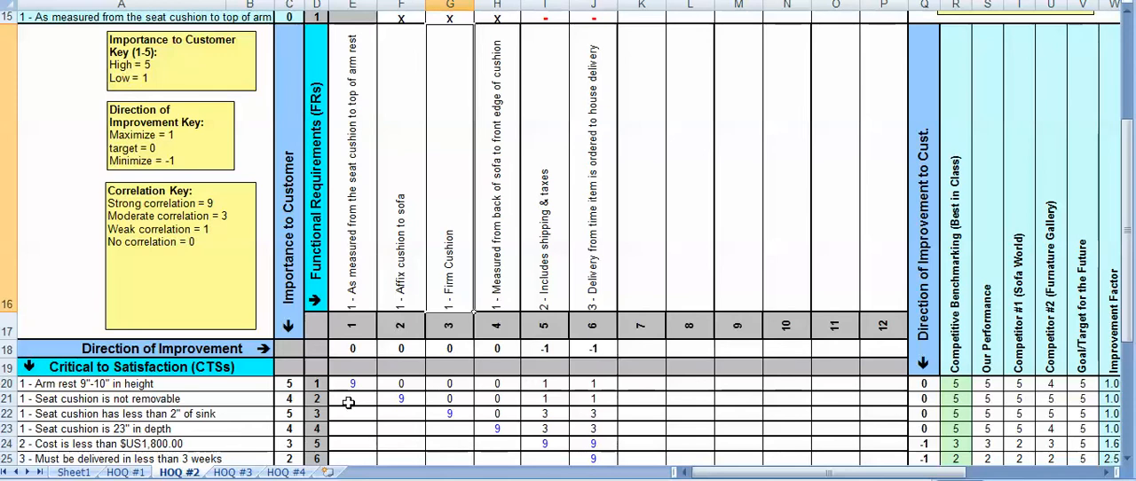
pyautogui.moveTo(229, 405)
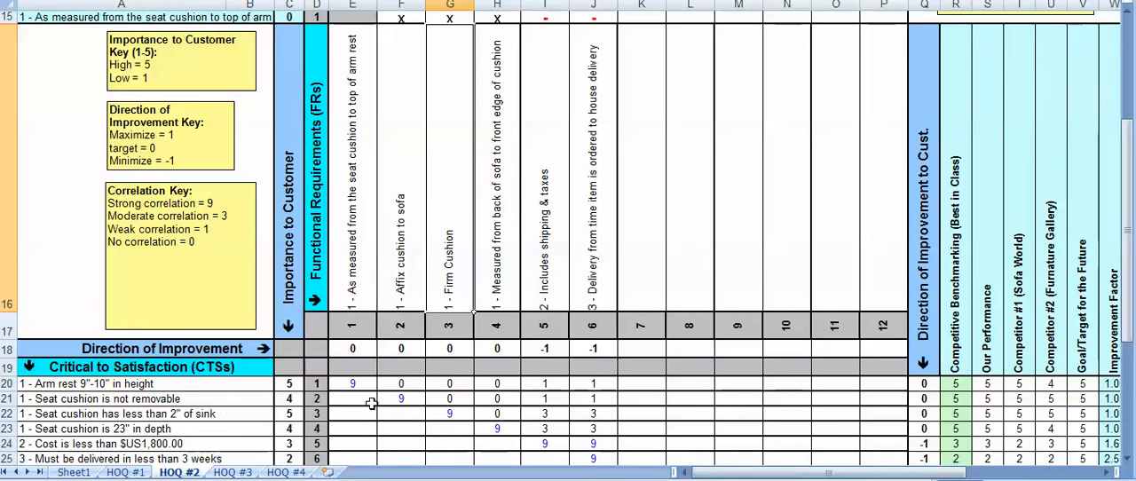
pyautogui.click(352, 397)
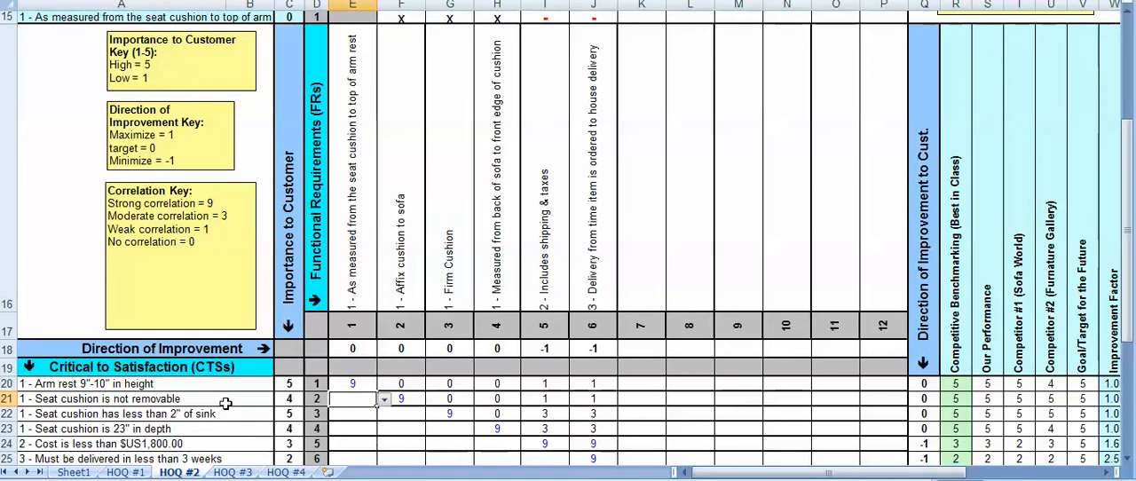
pyautogui.moveTo(221, 401)
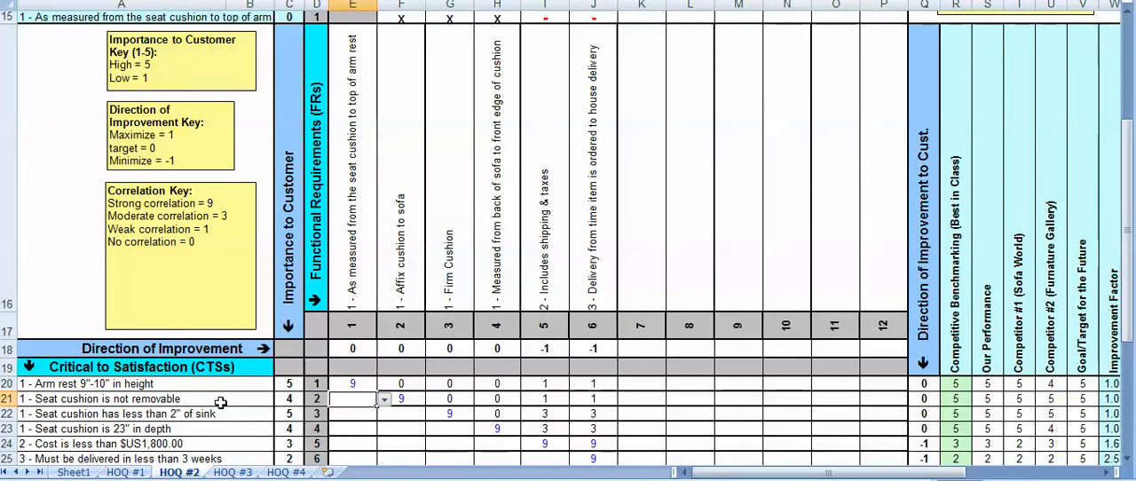
pyautogui.moveTo(1030, 309)
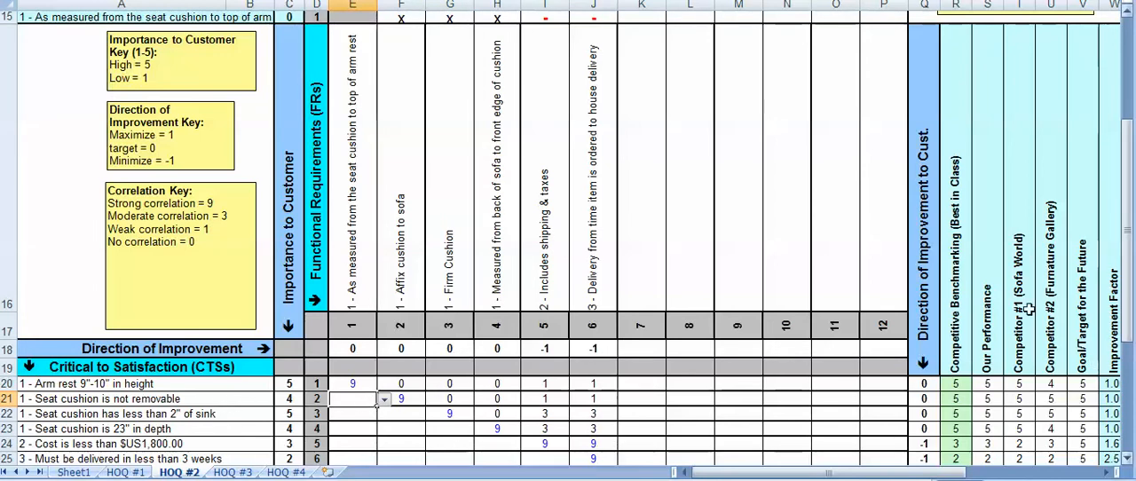
pyautogui.moveTo(430, 390)
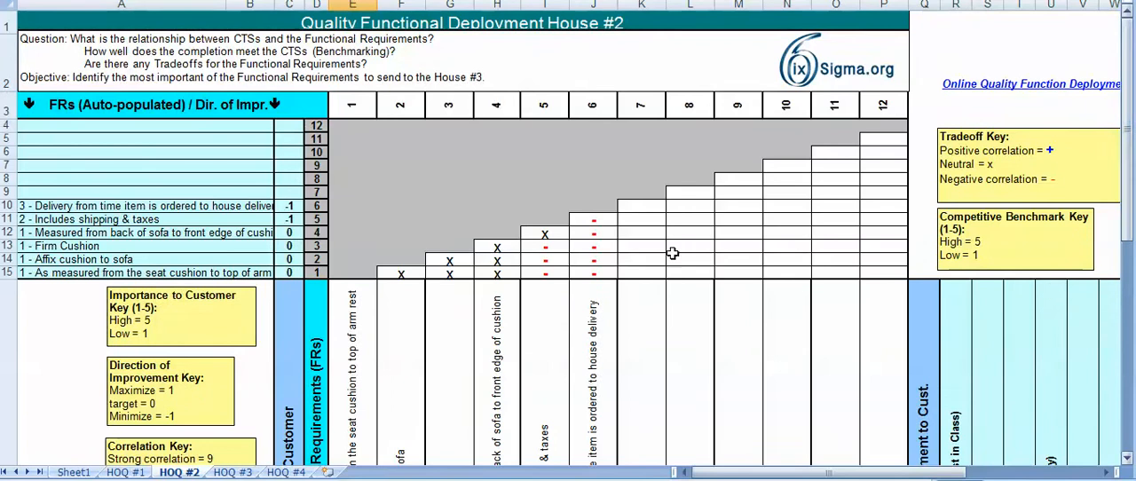
pyautogui.moveTo(457, 210)
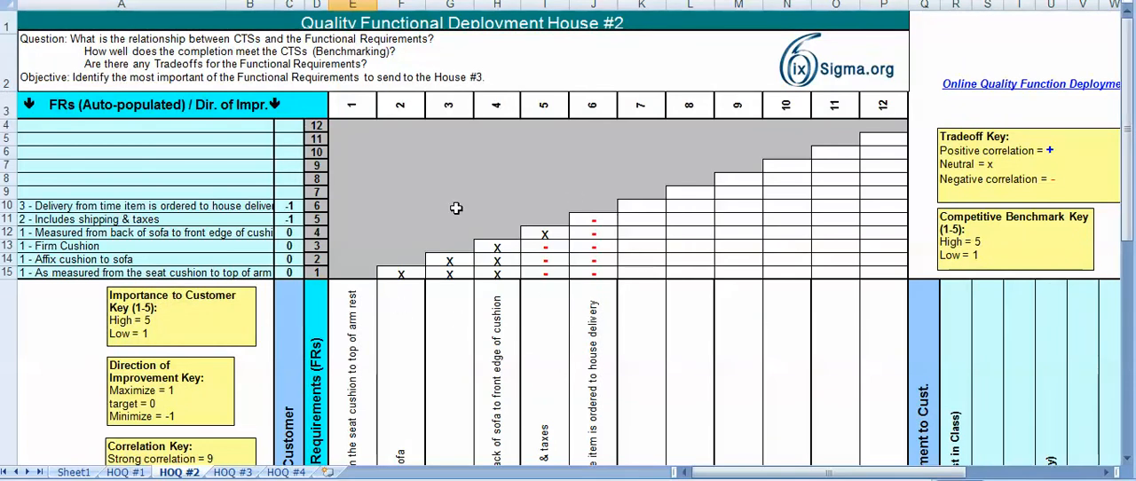
pyautogui.moveTo(401, 302)
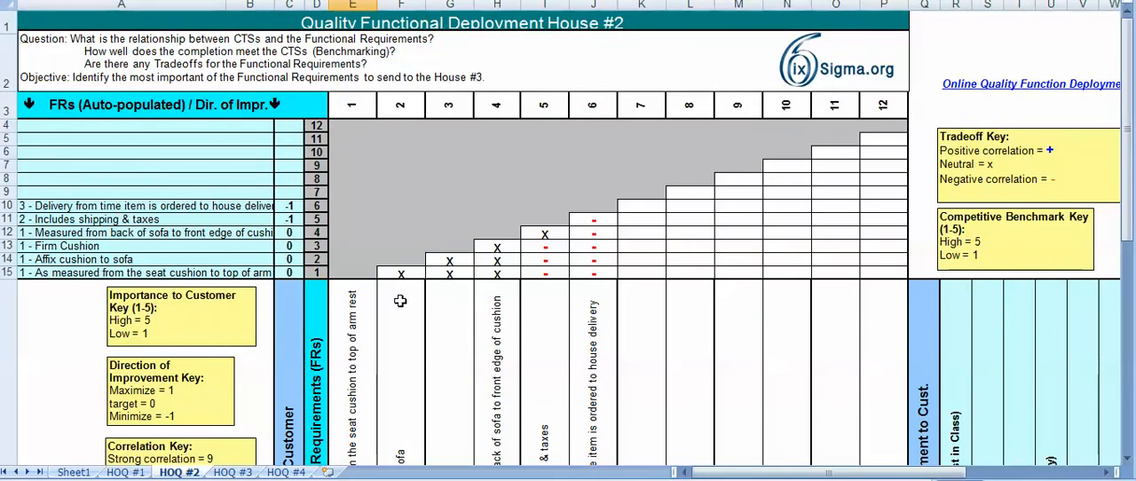
pyautogui.moveTo(222, 206)
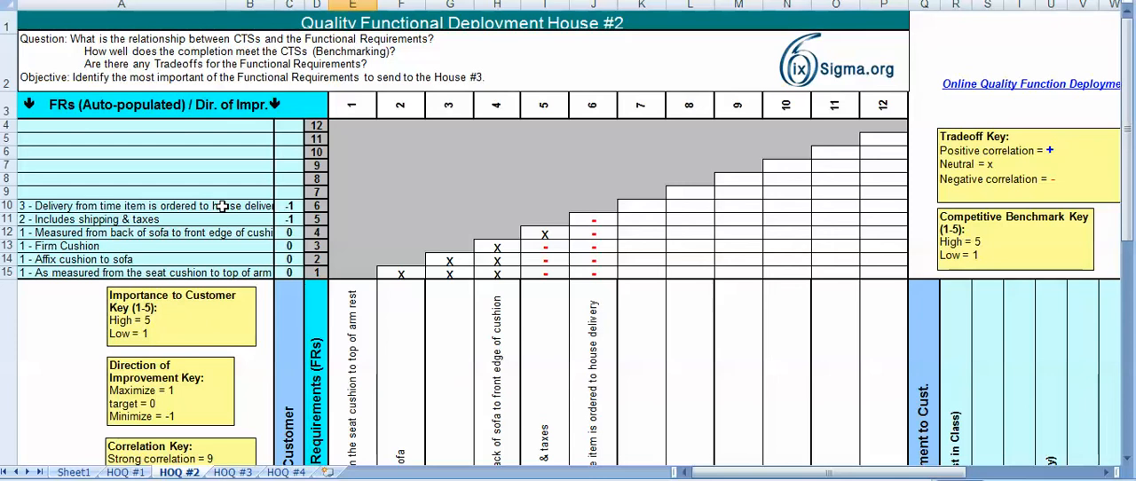
# - Select the Firm Cushion requirement in the tradeoff roof, then scroll to the Importance of the CTSs rows
pyautogui.click(124, 220)
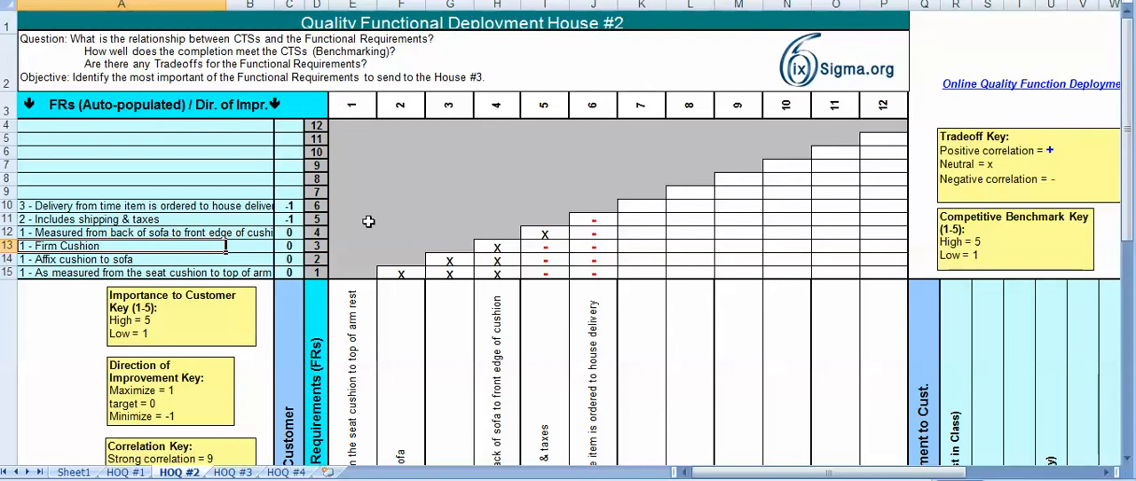
pyautogui.moveTo(593, 350)
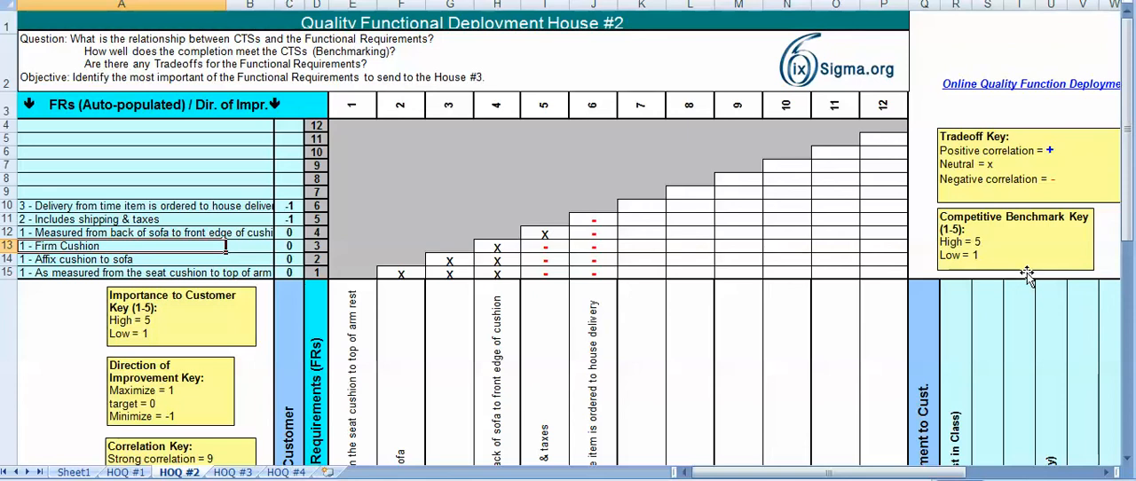
pyautogui.scroll(-3)
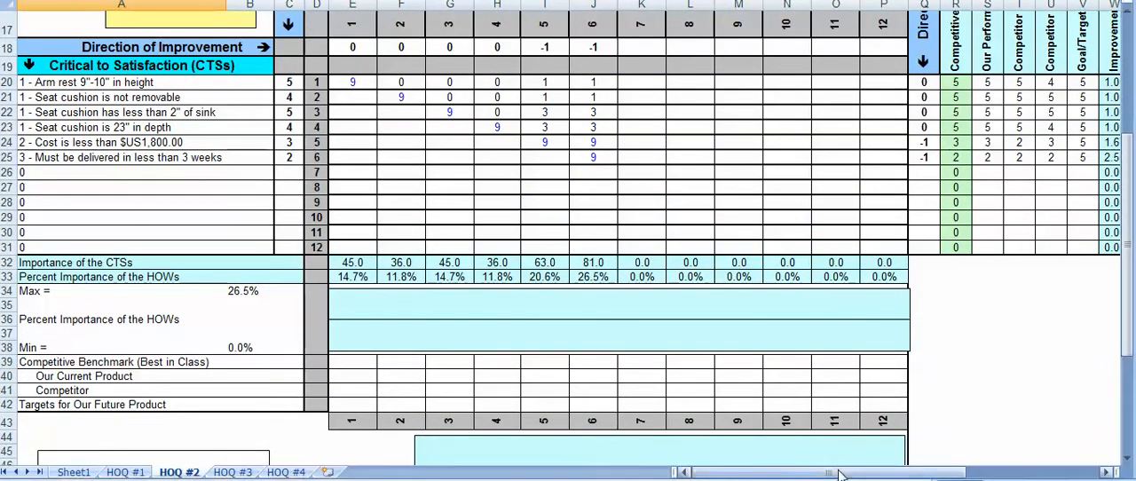
# - Scroll right to the Competitive Benchmarking, Raw Weight and Percent Importance columns (up to 20.8%)
pyautogui.hscroll(3)
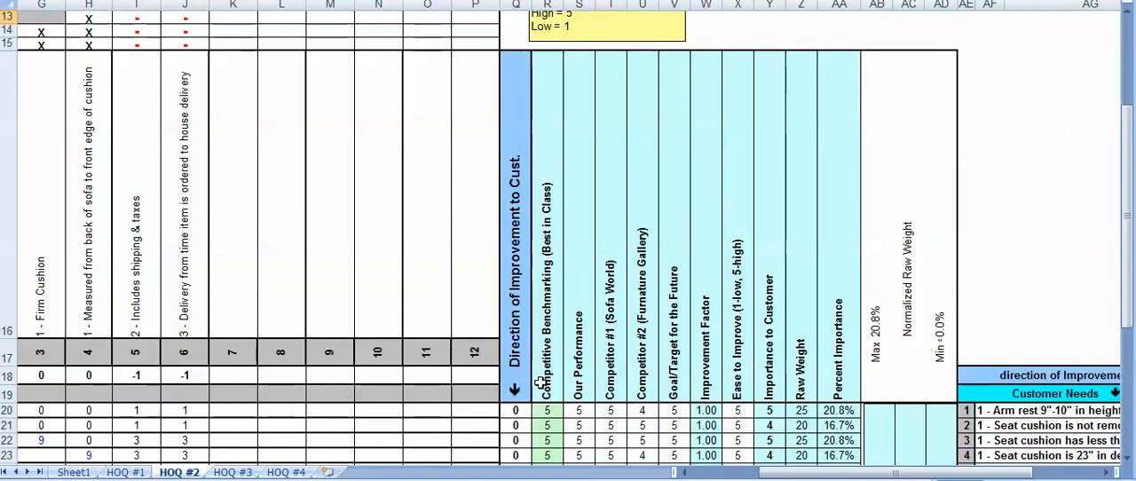
pyautogui.moveTo(577, 389)
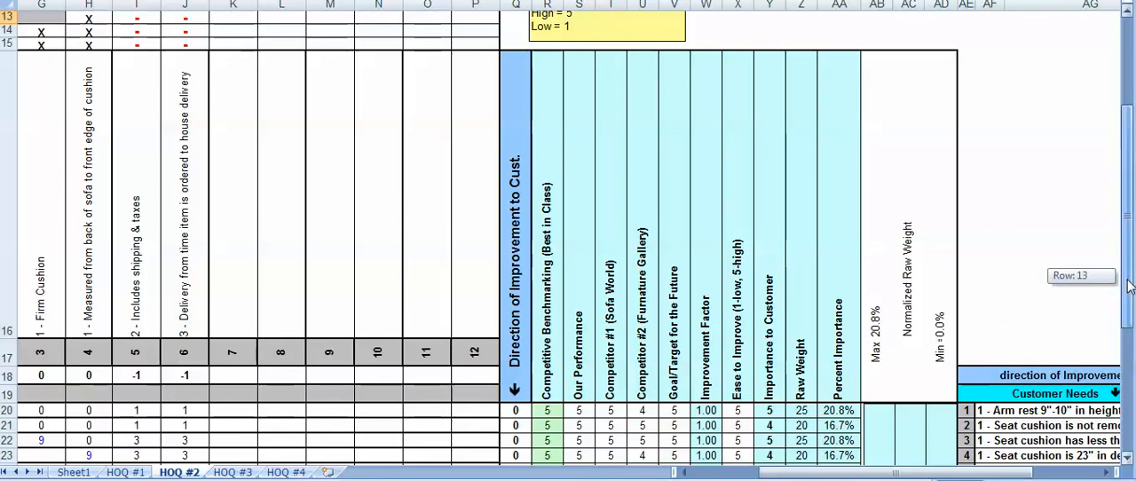
pyautogui.scroll(-3)
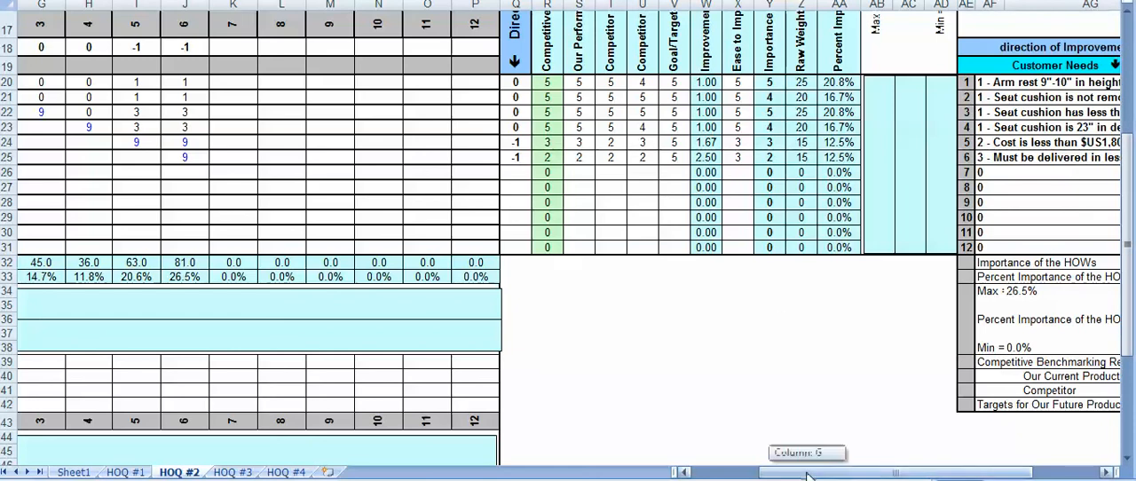
# - Scroll past the Customer Needs summary back to rows 32-33 with the 26.5% top requirement importance
pyautogui.hscroll(3)
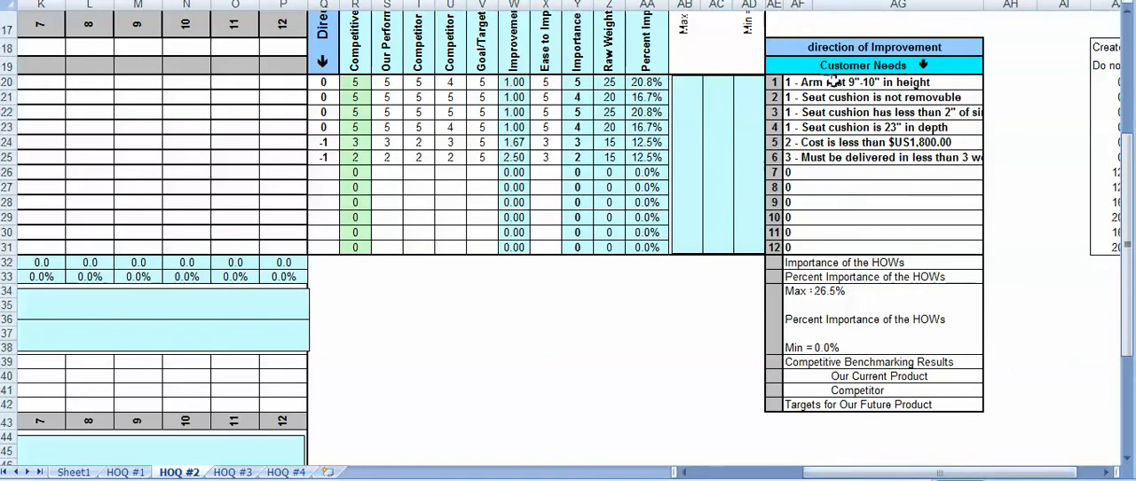
pyautogui.moveTo(897, 210)
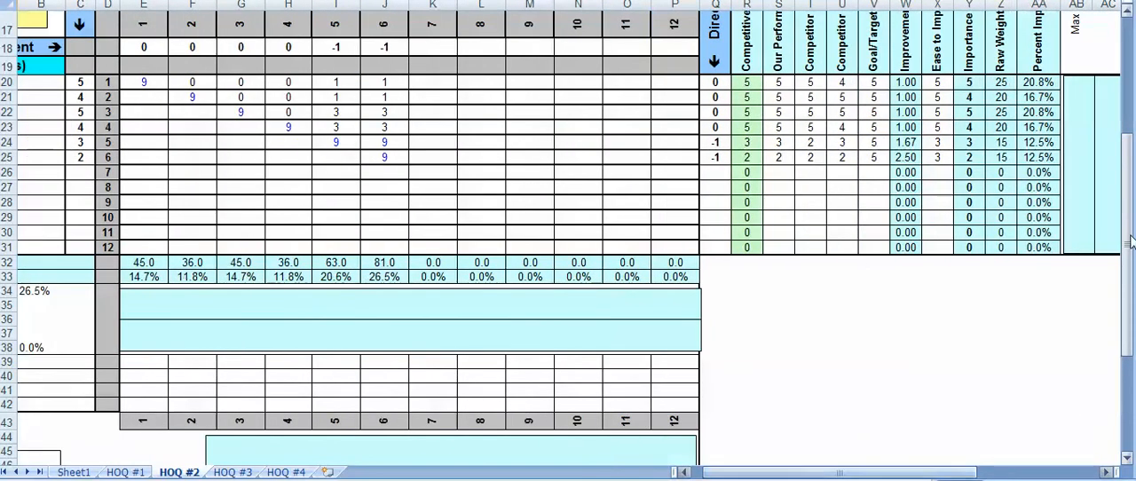
pyautogui.scroll(-3)
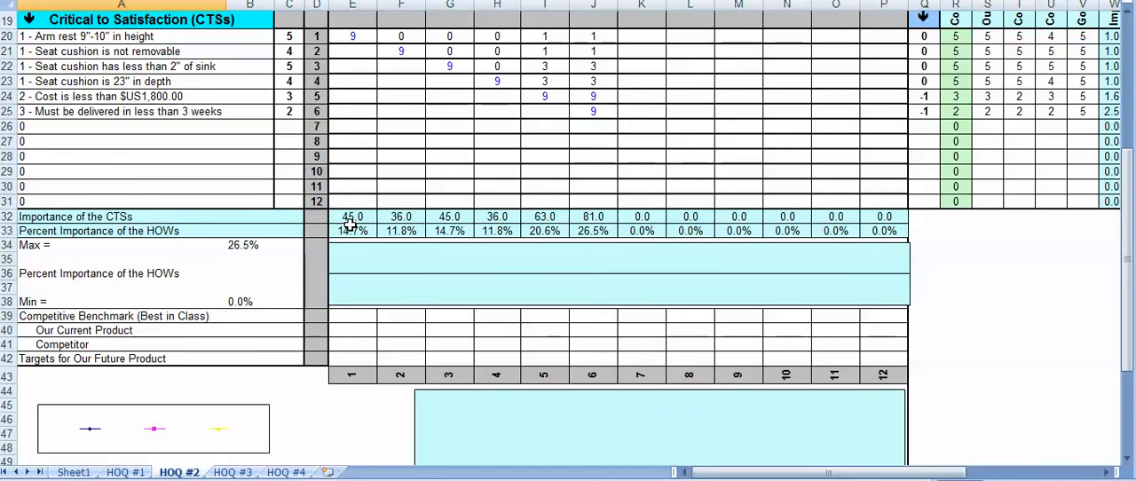
# - Scroll to the top of HOQ #2 showing the header, tradeoff roof and rating key boxes
pyautogui.scroll(3)
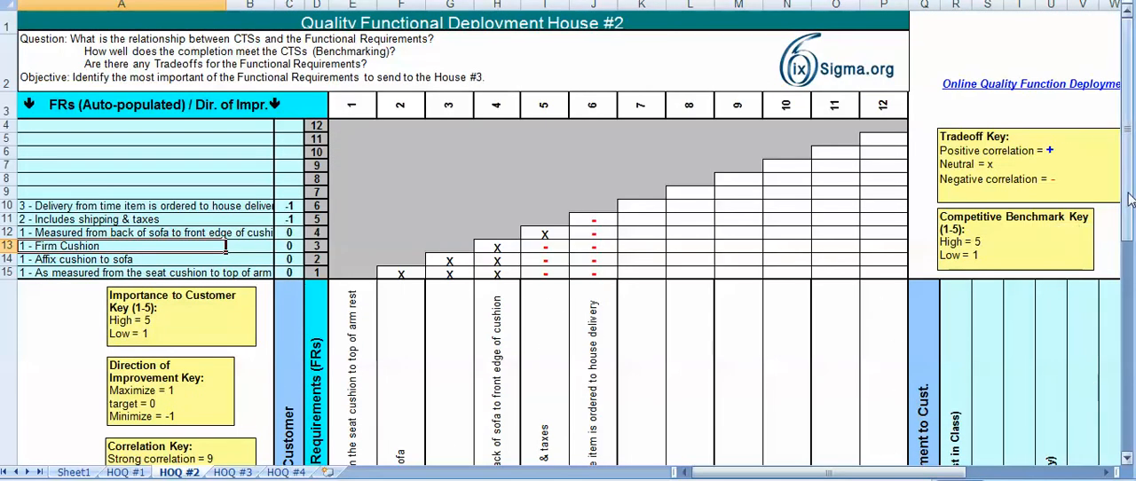
pyautogui.scroll(-3)
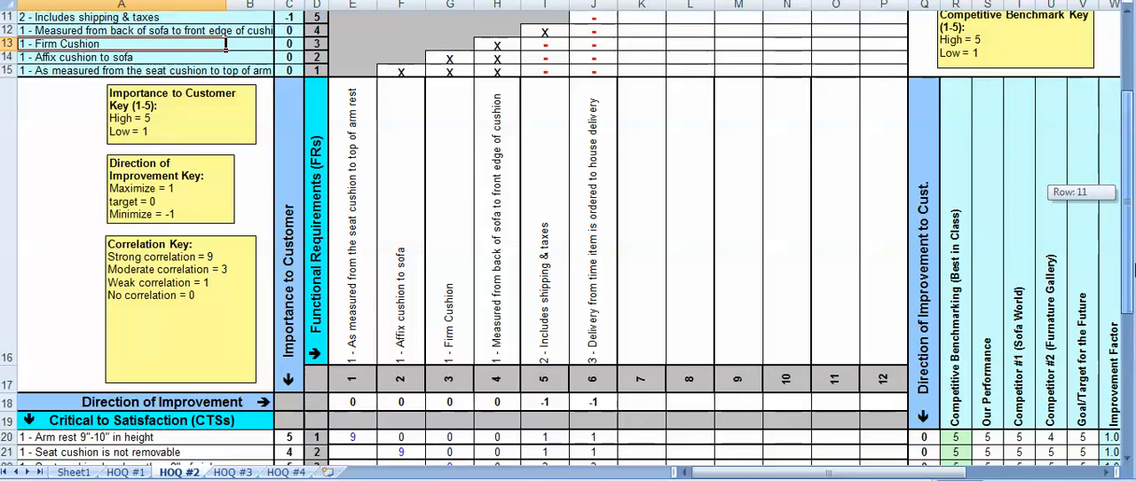